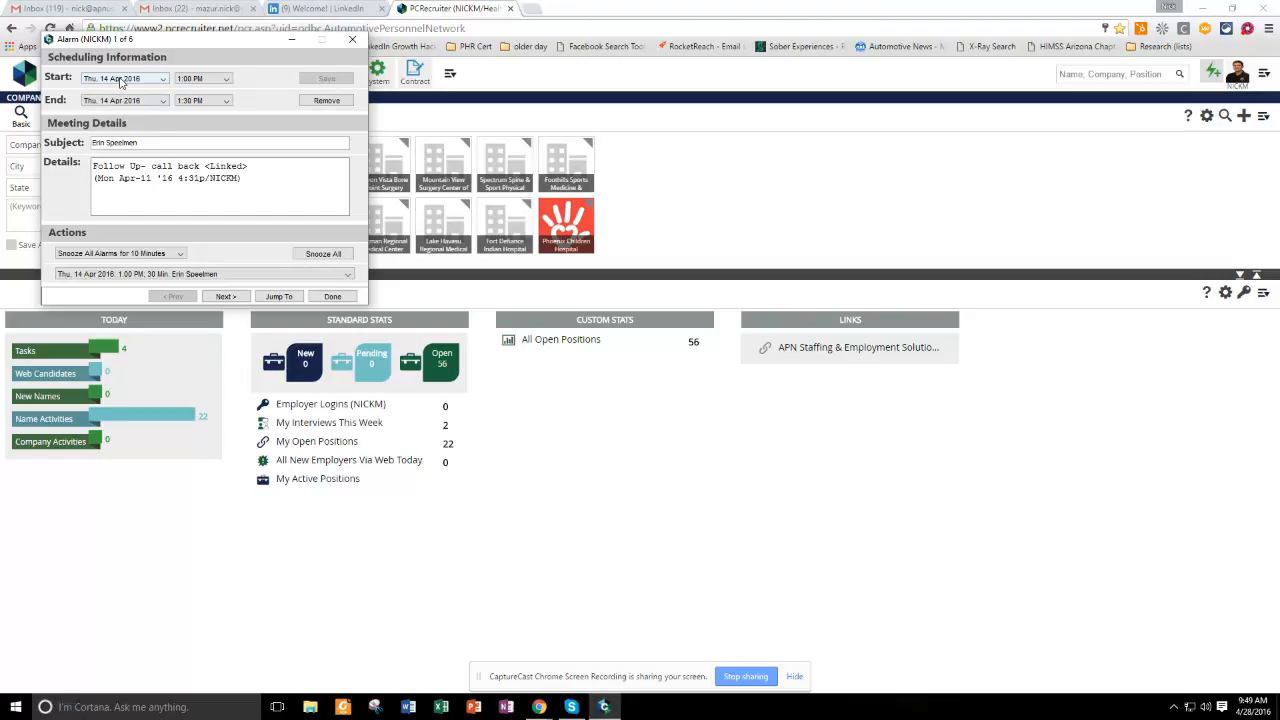
mouse_move(120, 84)
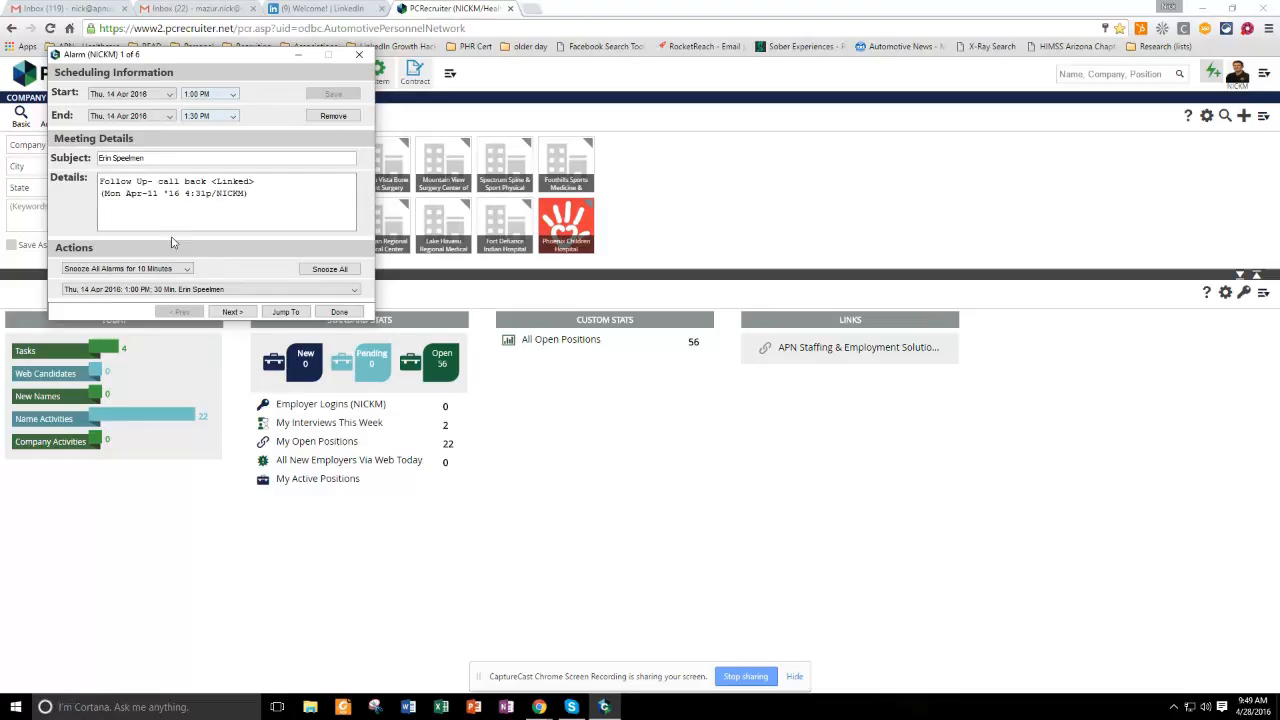
click(208, 288)
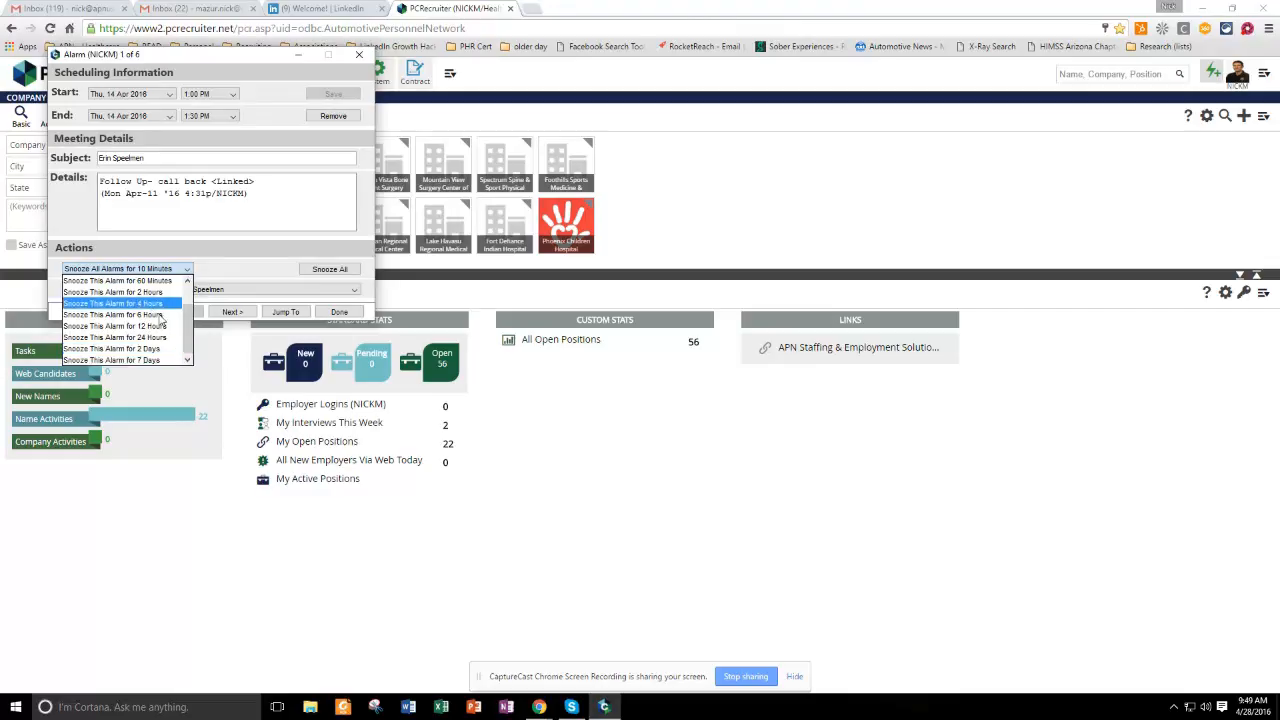
mouse_move(144, 348)
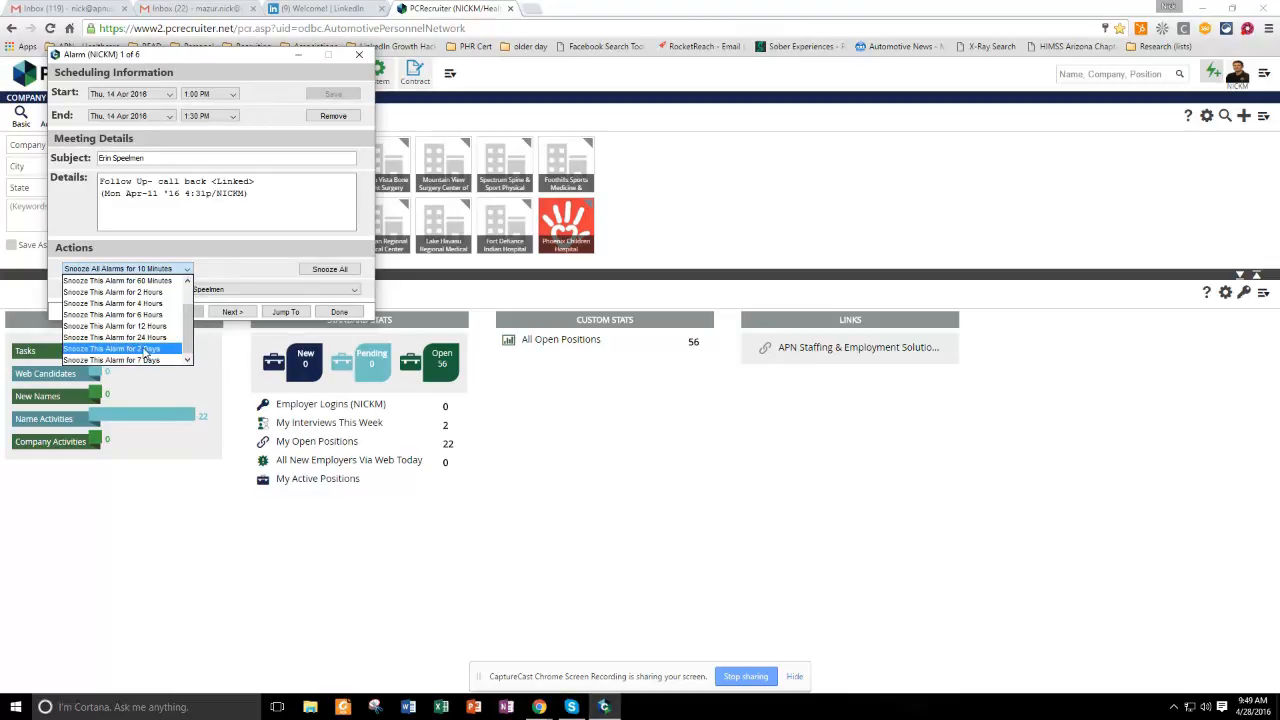
click(116, 348)
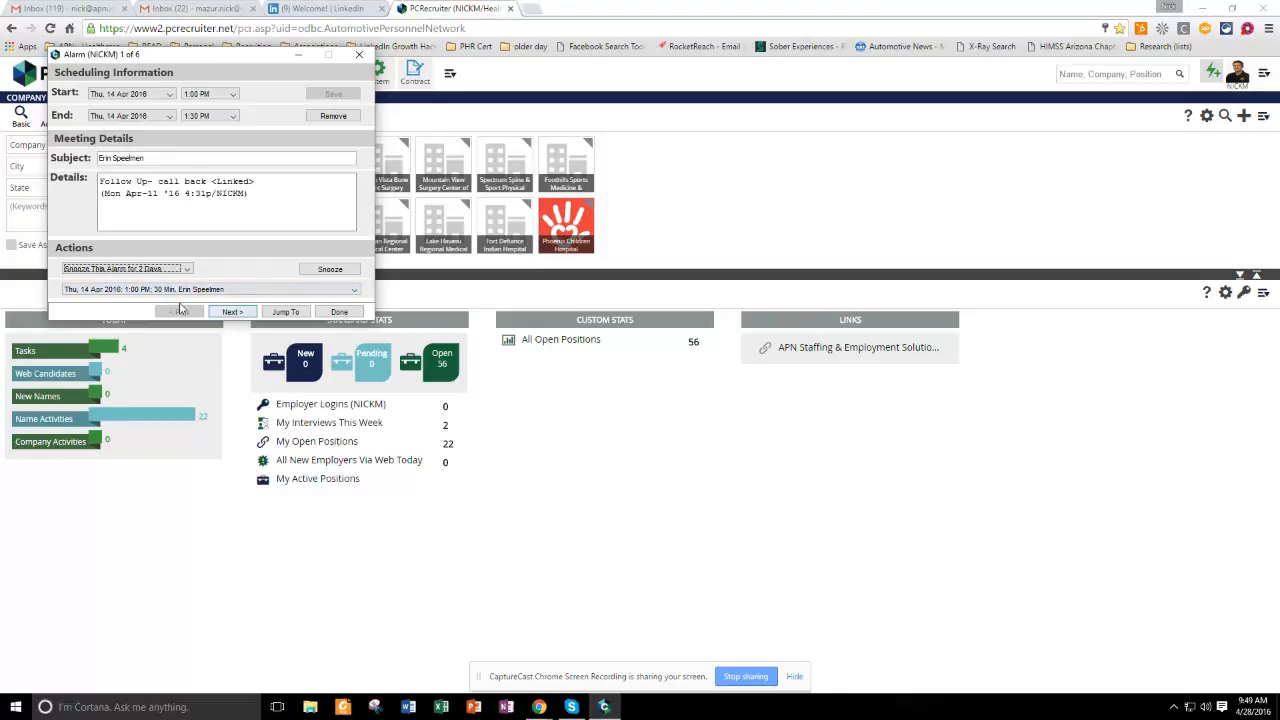
click(232, 312)
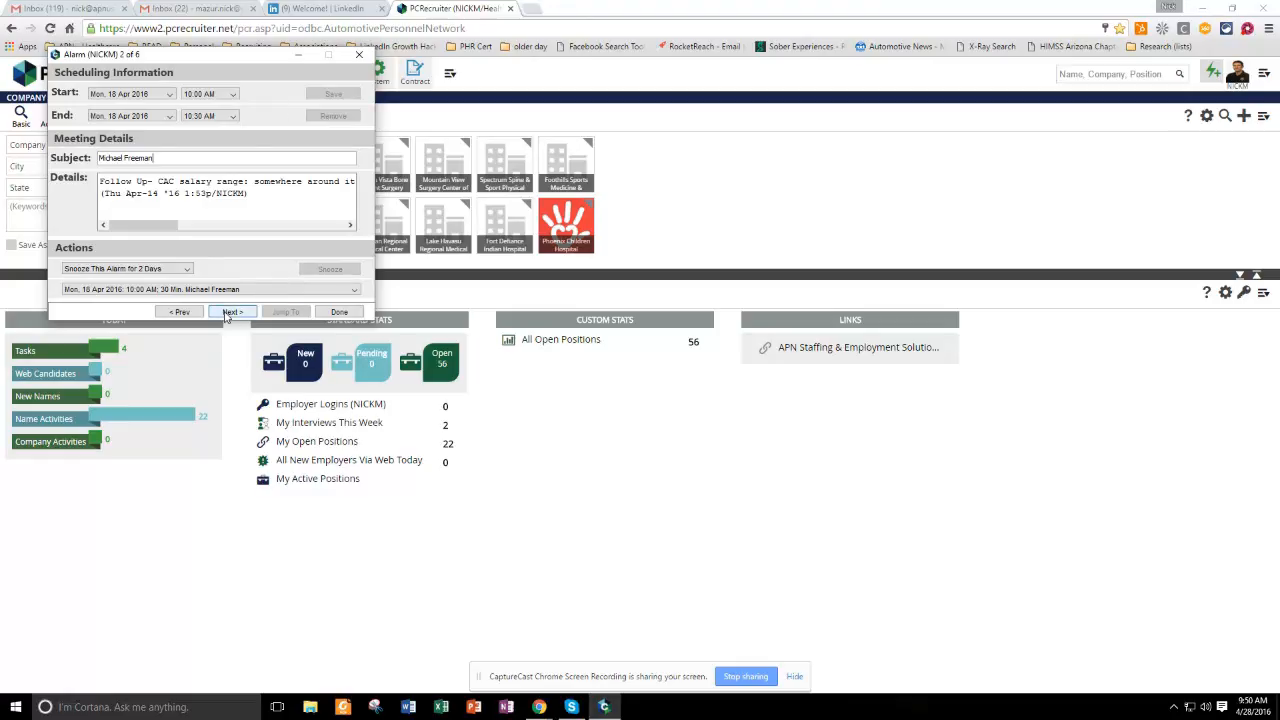
click(232, 312)
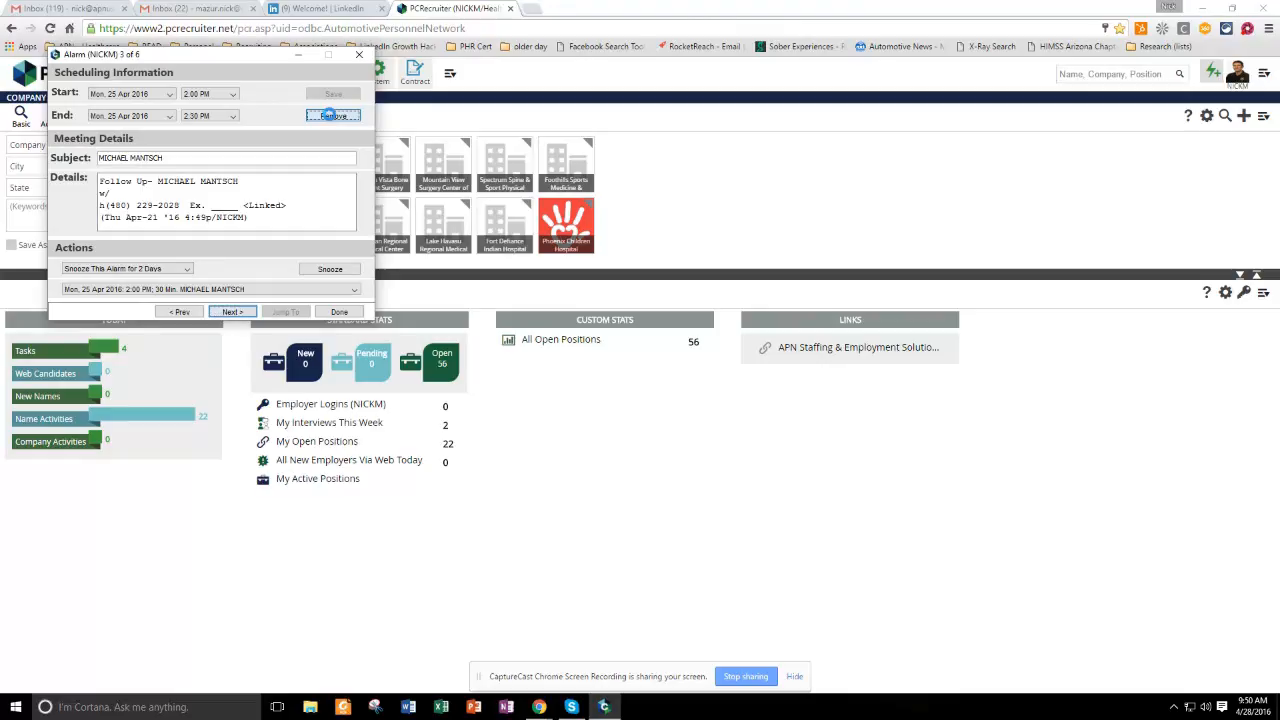
click(232, 312)
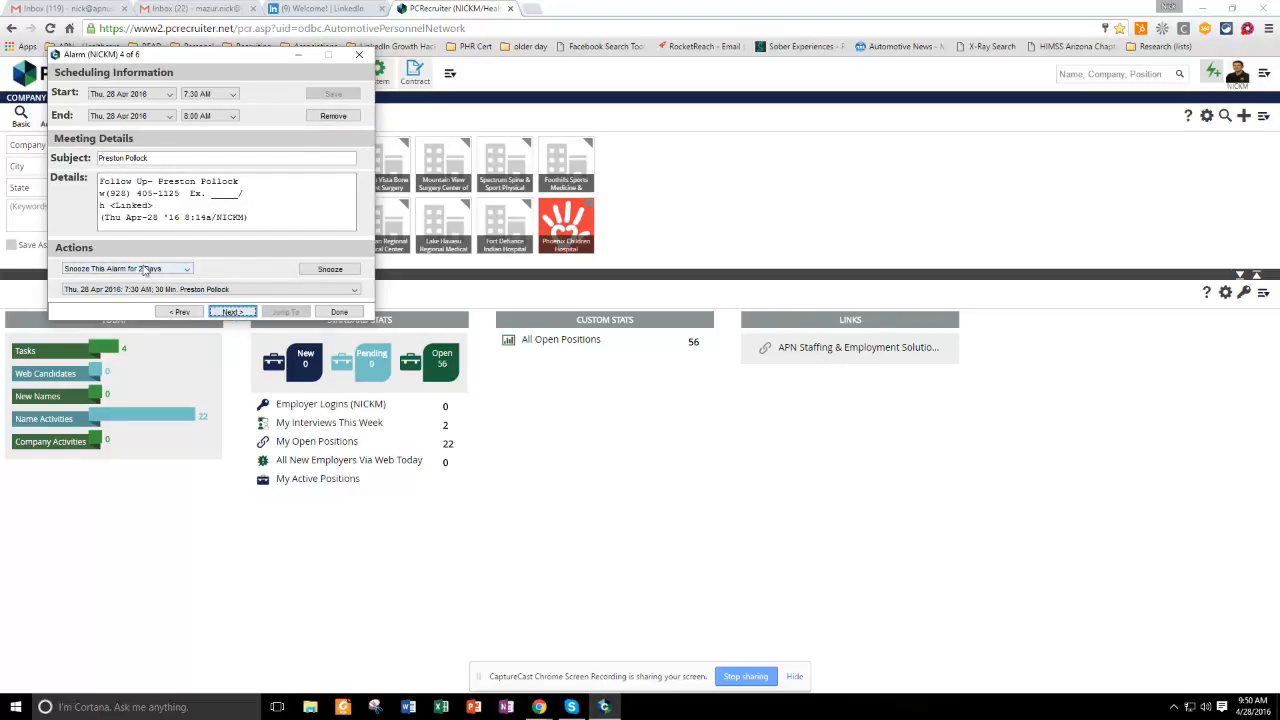
click(124, 268)
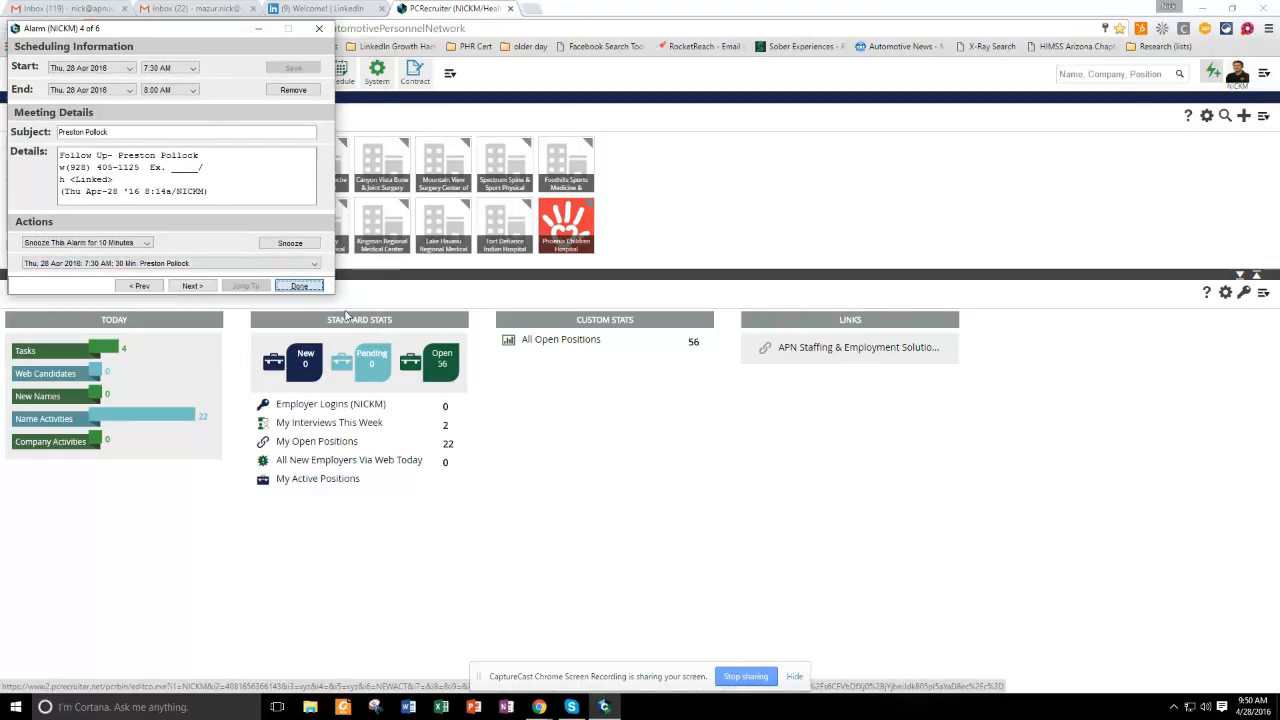
- Close the Alarm dialog with Done and bring up the Schedule calendar from the toolbar
click(300, 286)
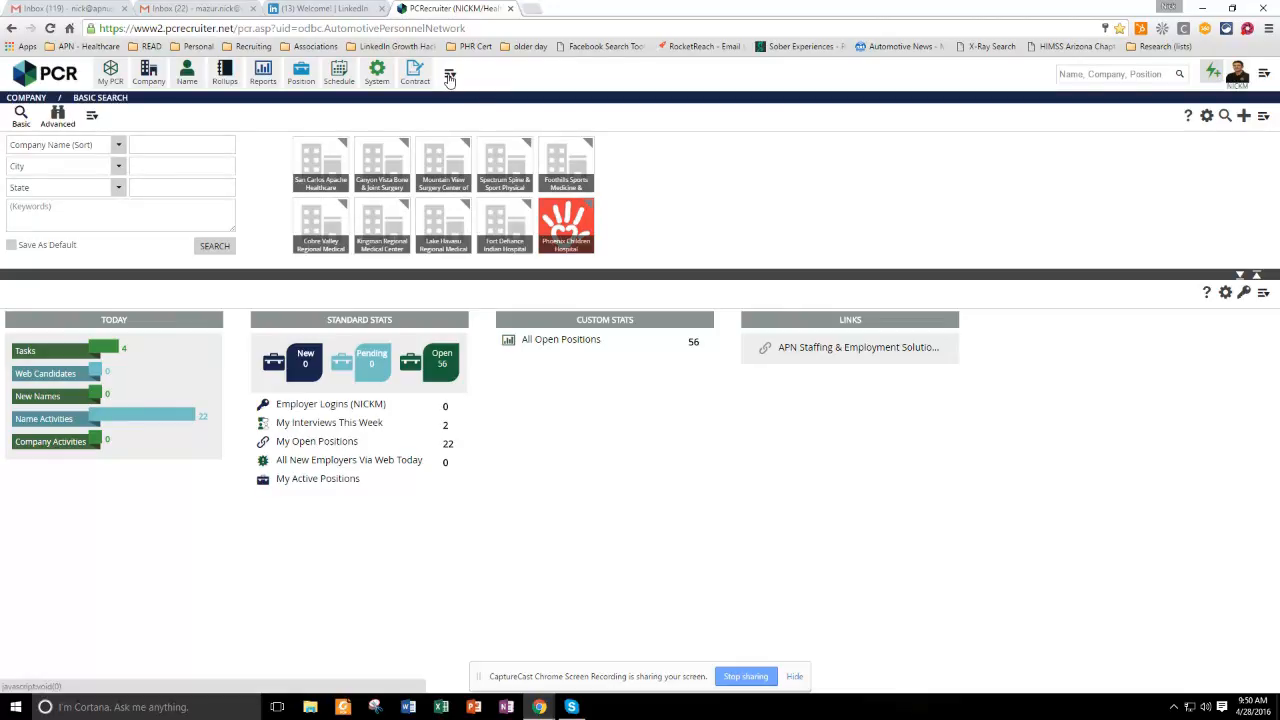
click(448, 76)
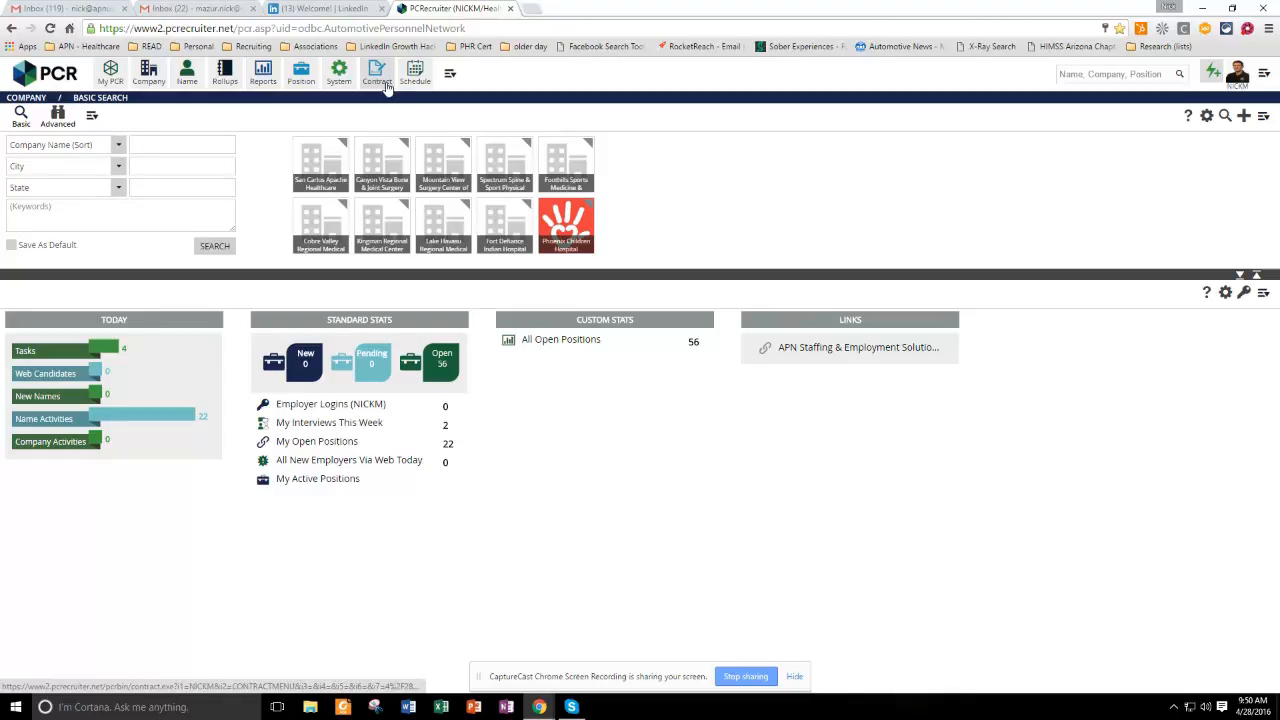
click(376, 76)
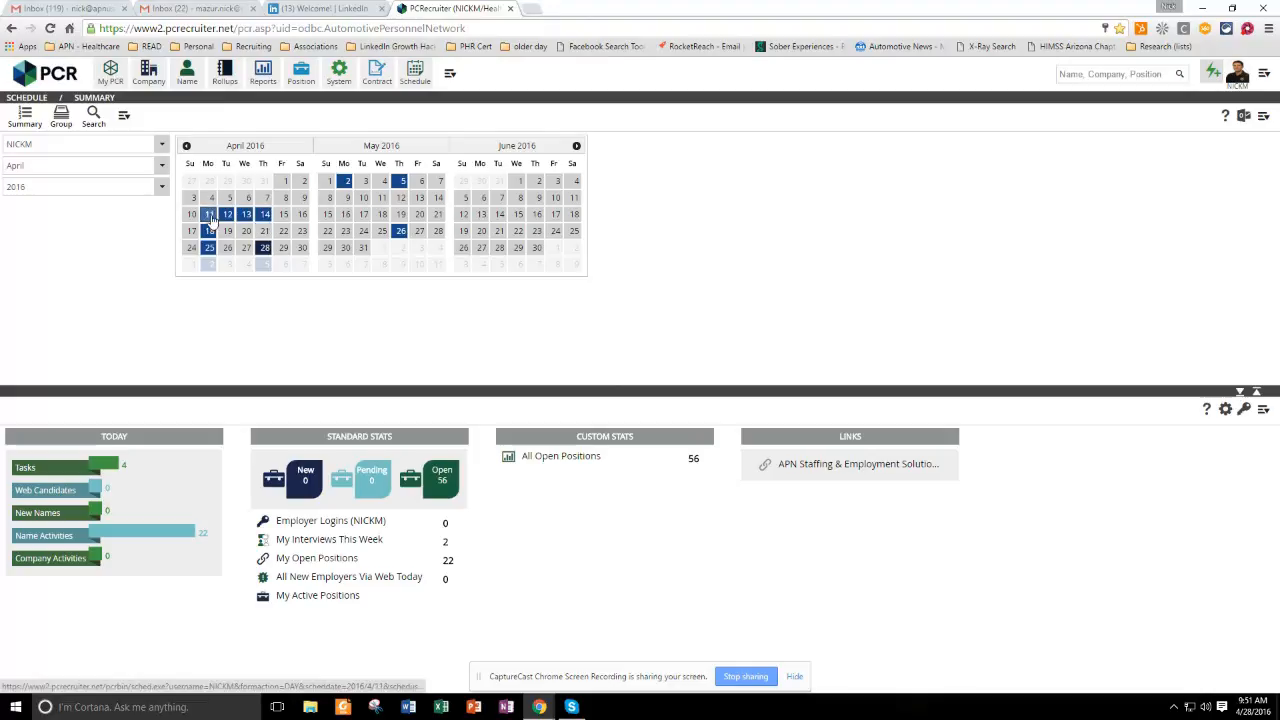
- Select April 28 on the mini calendar and browse the April 2016 appointment list
click(264, 248)
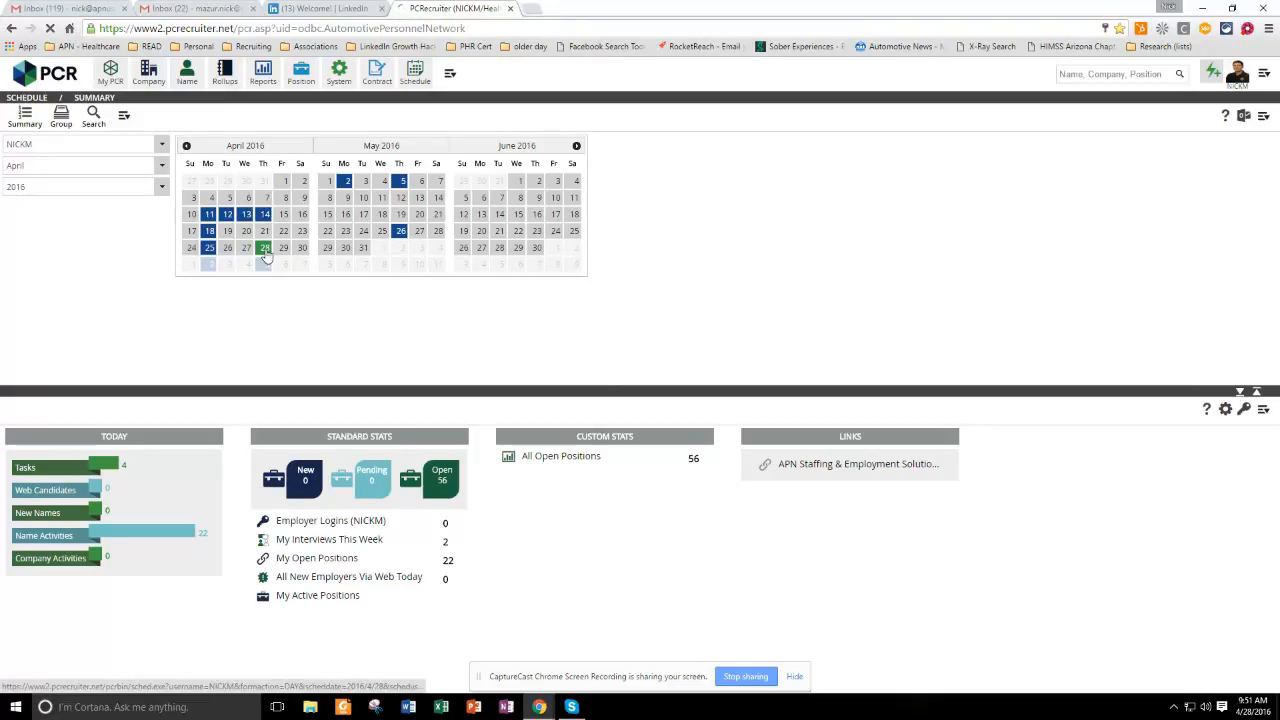
click(264, 248)
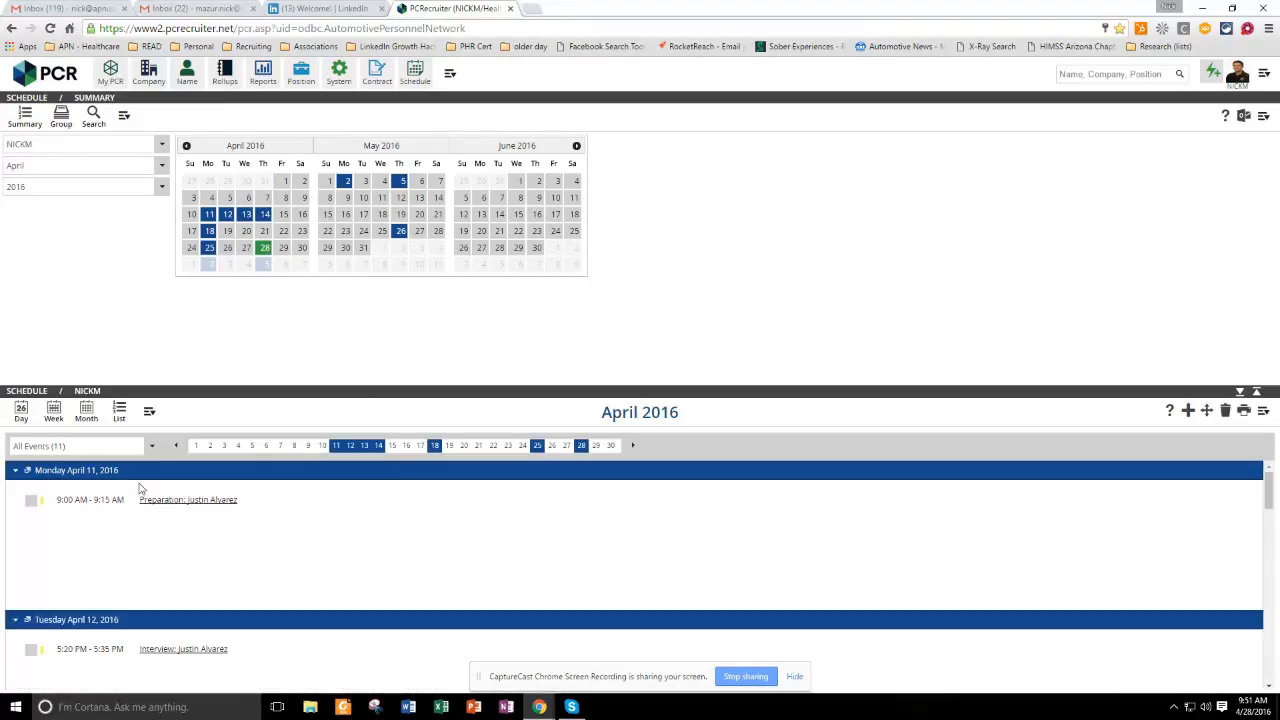
mouse_move(294, 536)
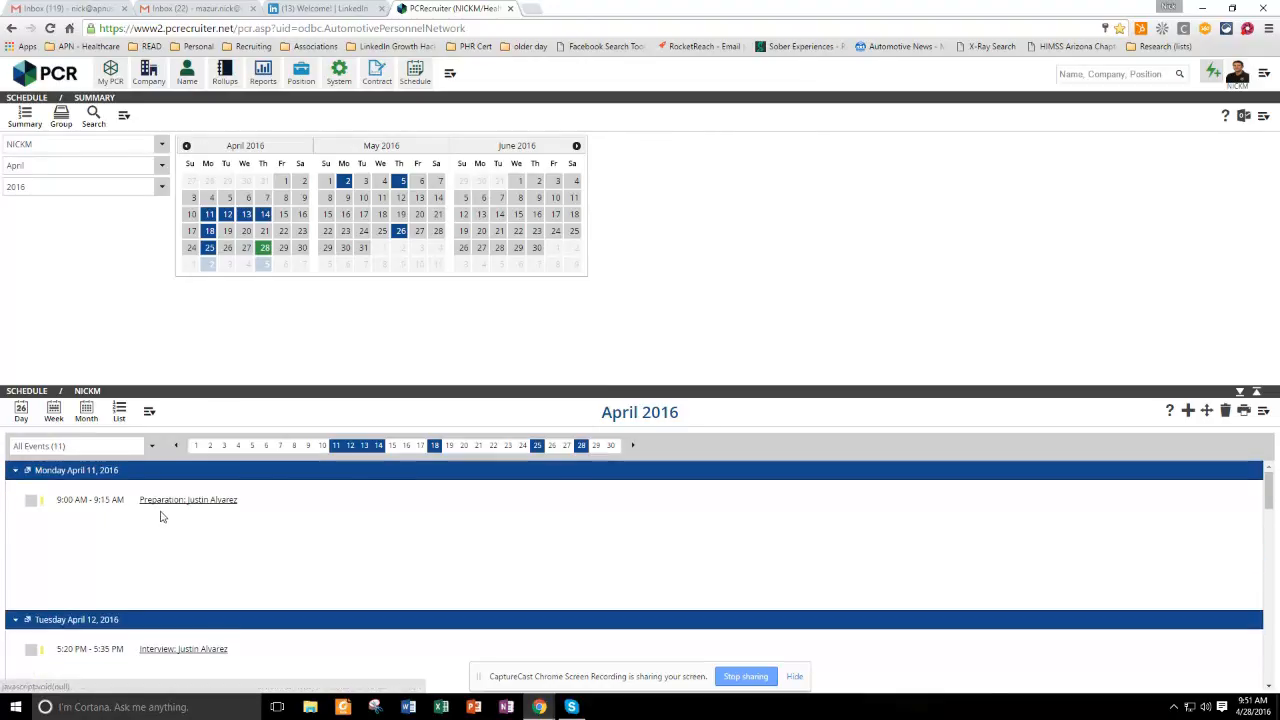
scroll(down, 3)
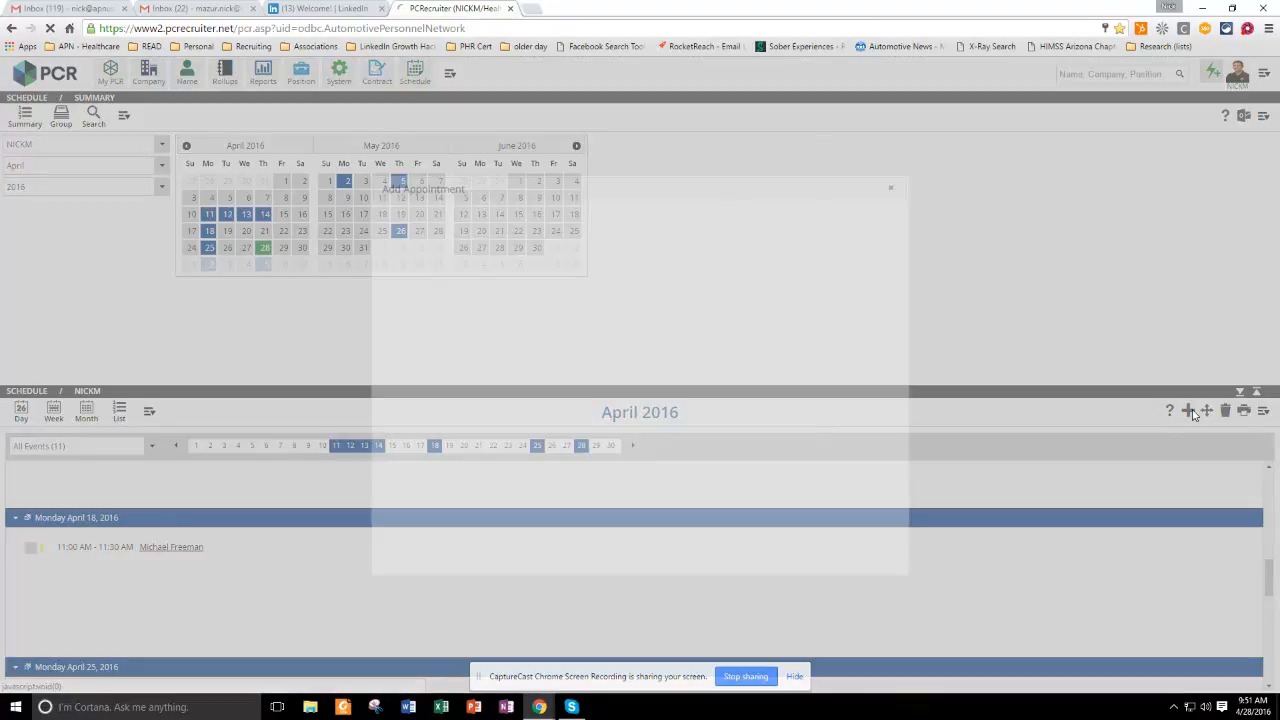
- Add a new 4/28/2016 appointment with Add Reminder Alarm and Send Notification Email ticked
click(1188, 410)
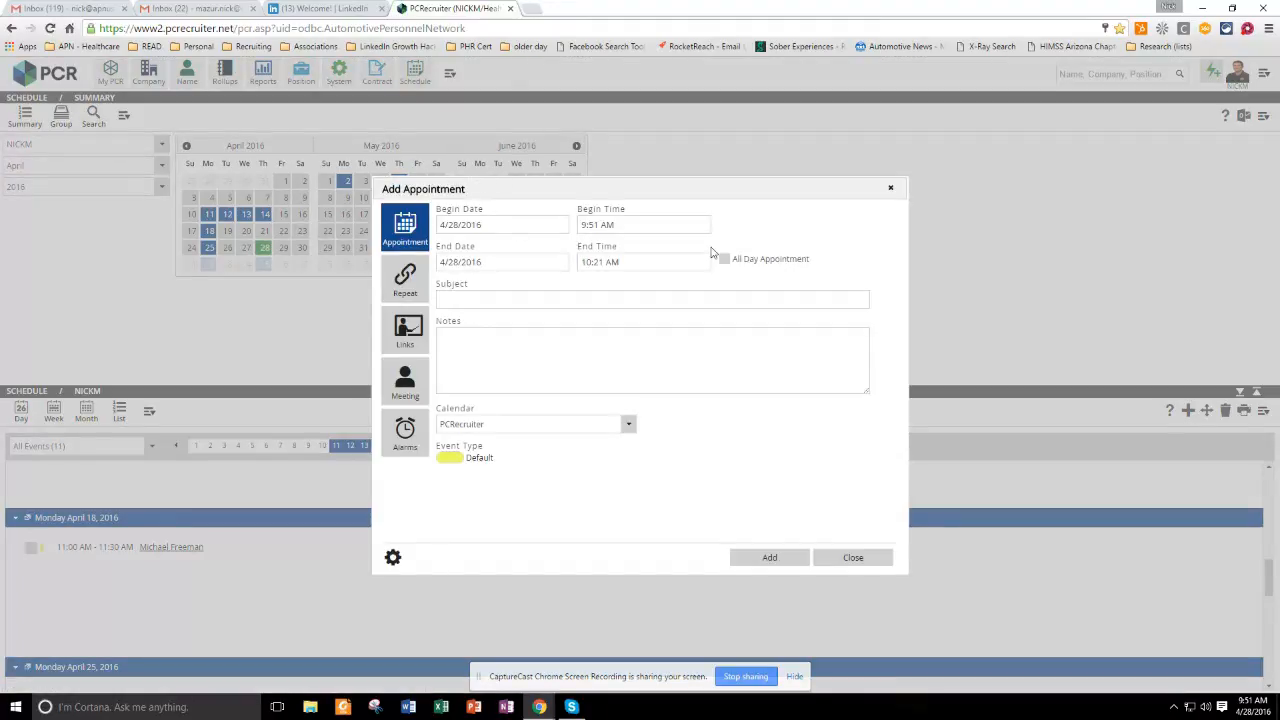
mouse_move(450, 318)
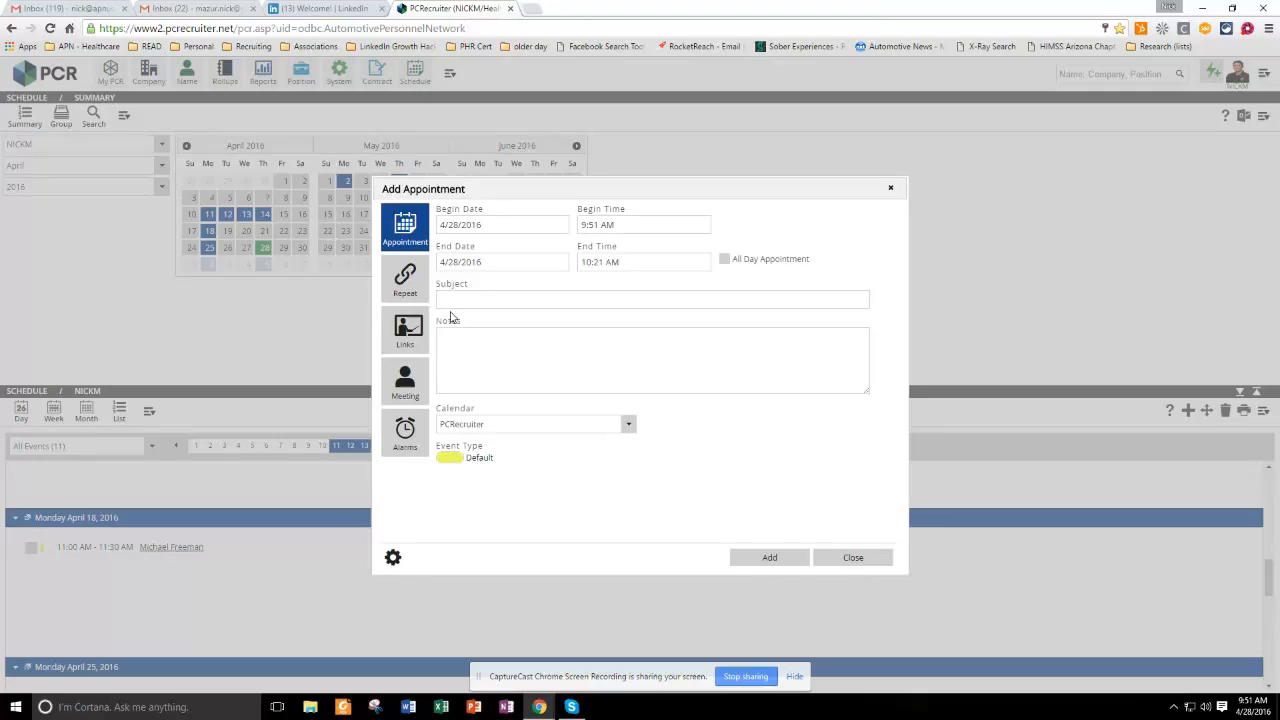
click(404, 432)
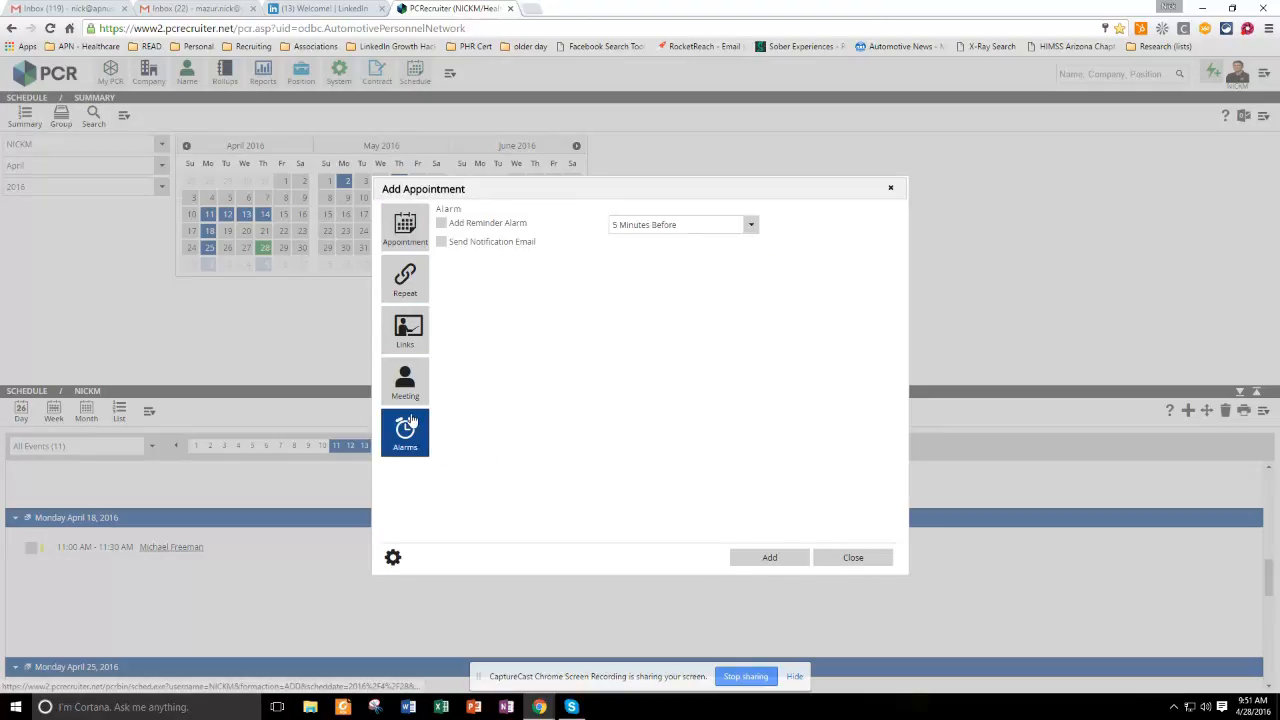
click(440, 222)
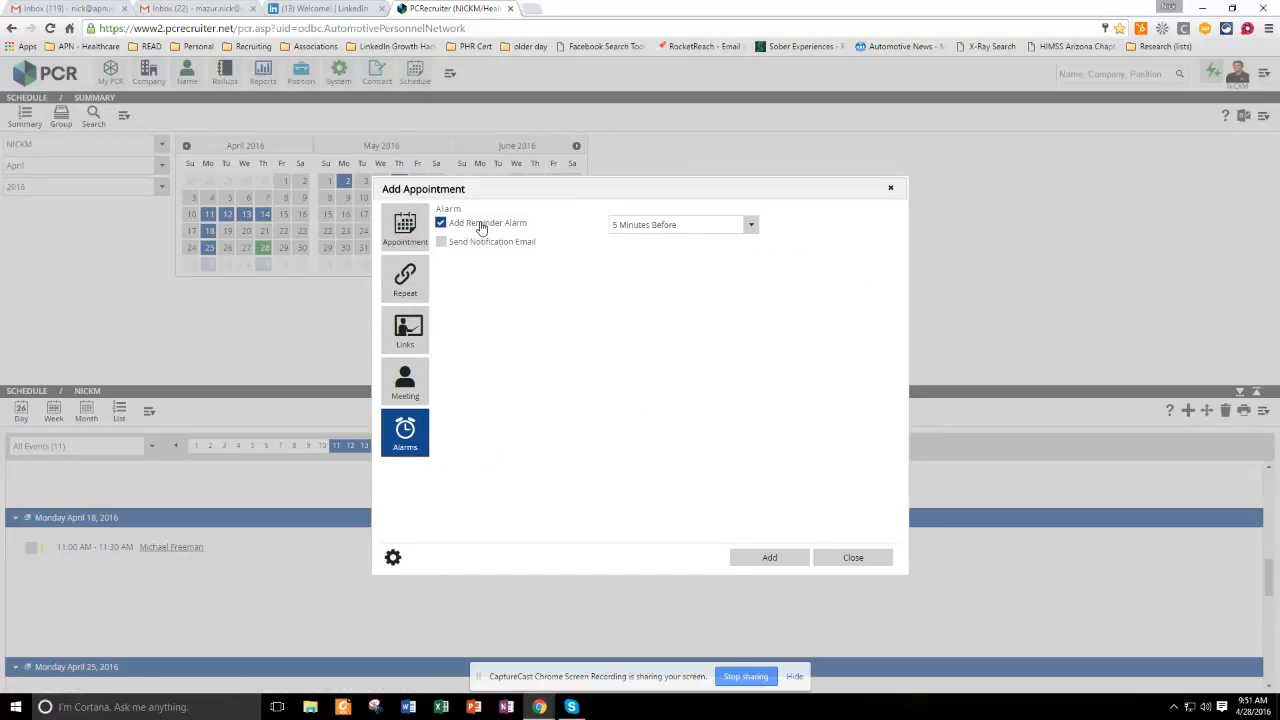
click(440, 242)
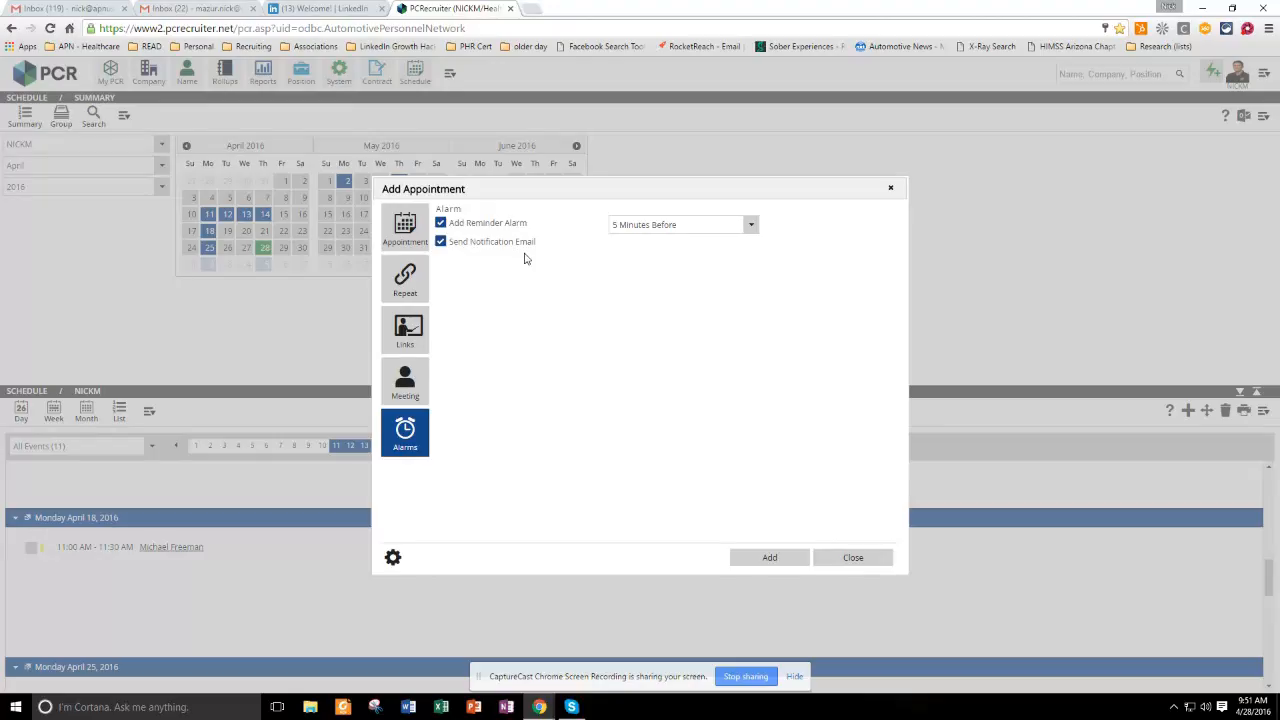
click(404, 228)
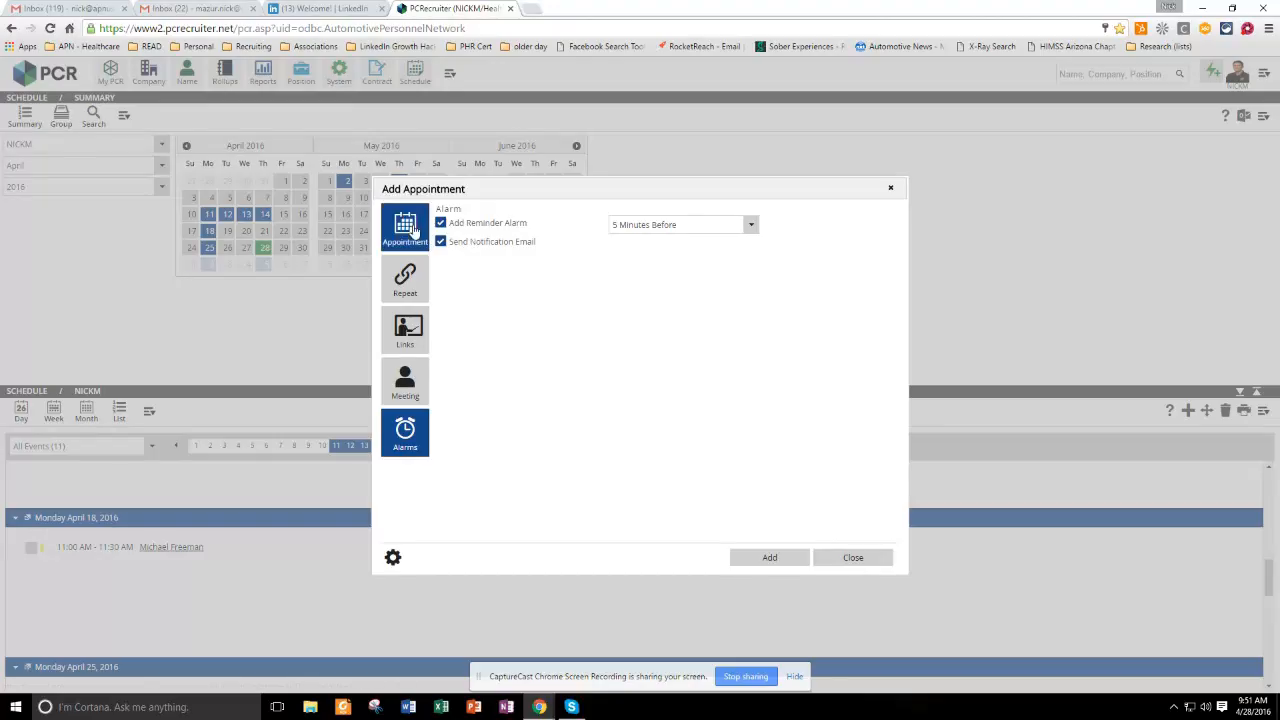
click(404, 224)
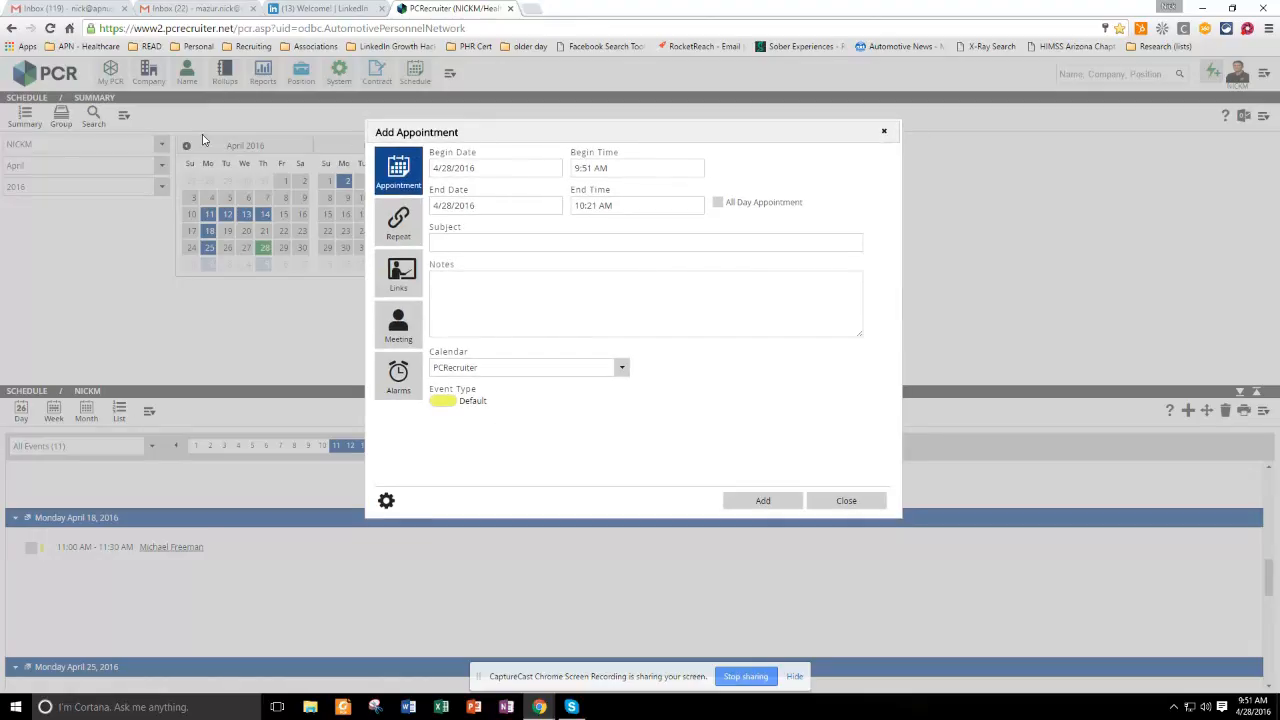
mouse_move(494, 132)
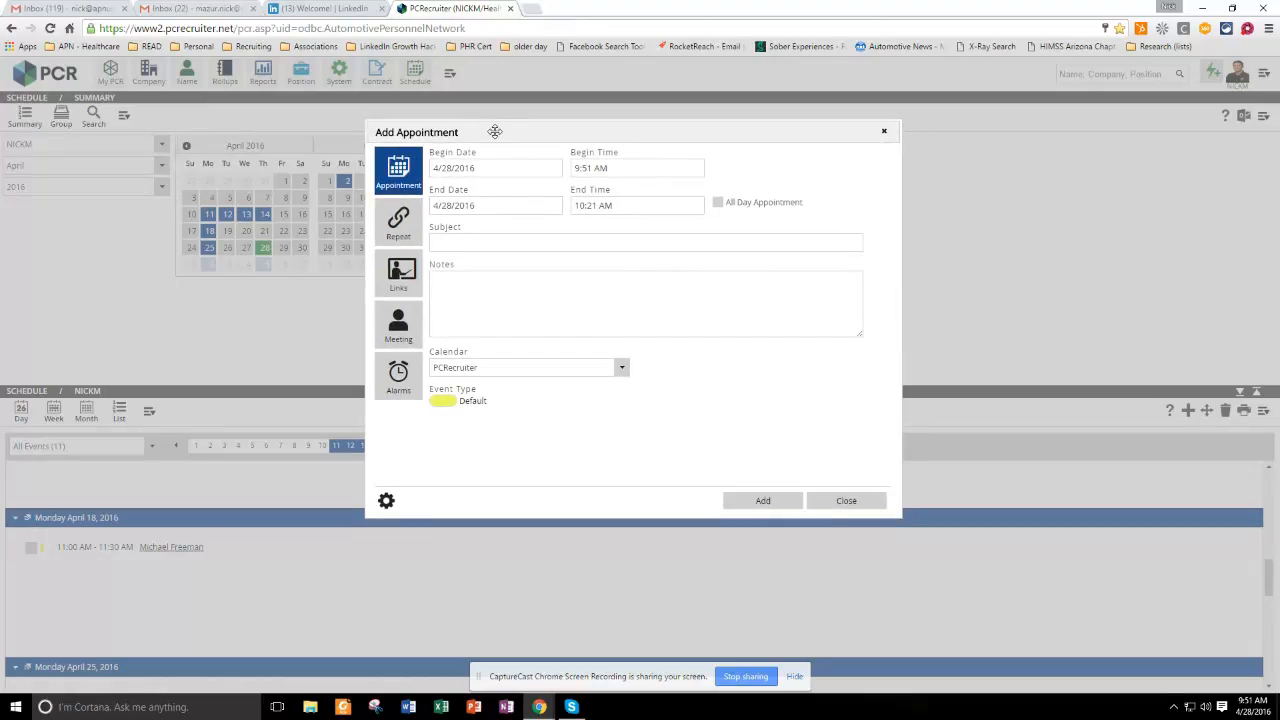